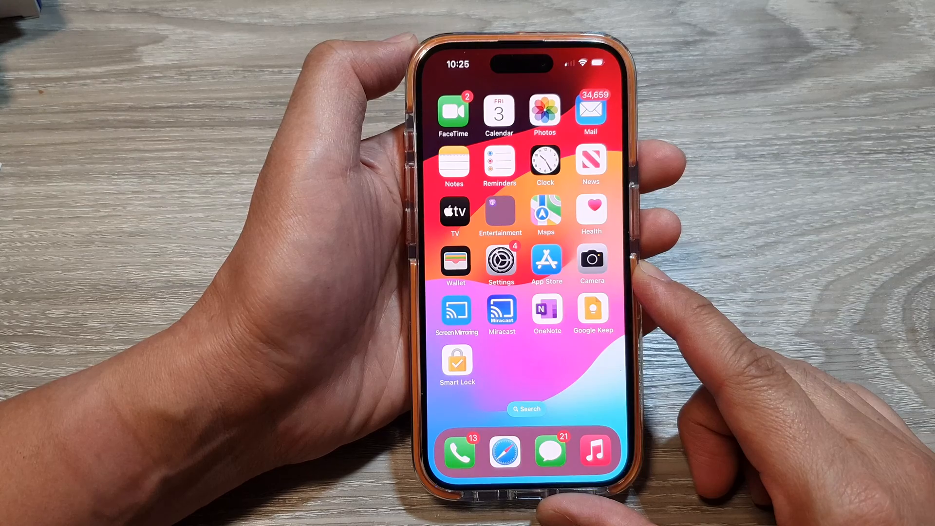
# - Launch the Settings app from the home screen
pyautogui.click(499, 261)
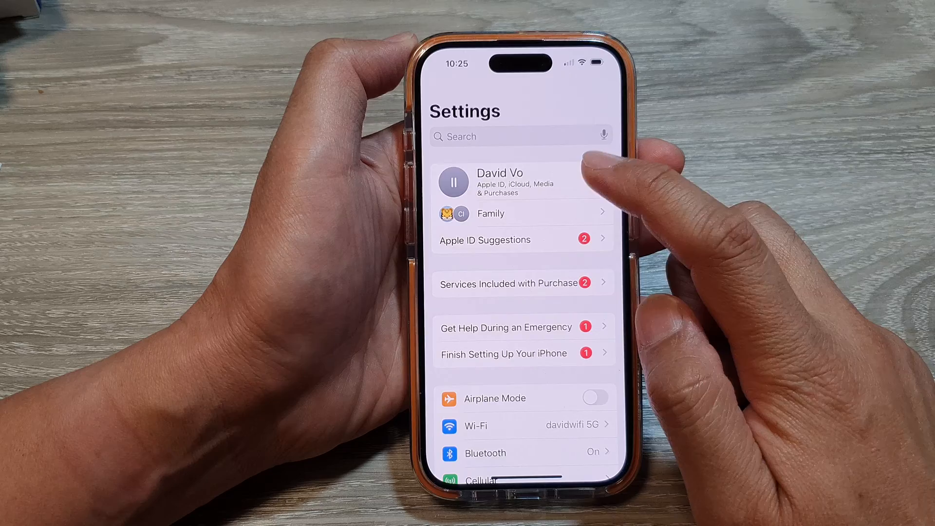
# - Go to the Apple ID account page and enter its iCloud settings
pyautogui.click(499, 182)
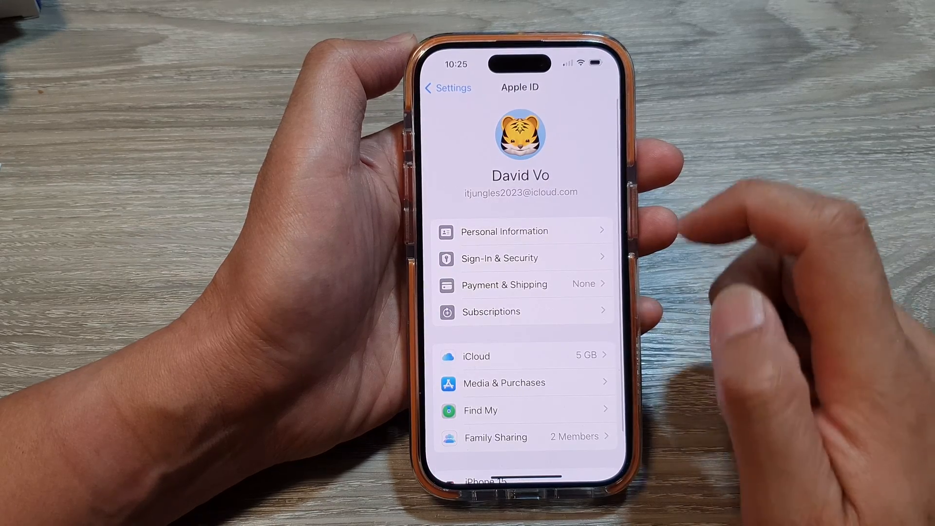
pyautogui.scroll(3)
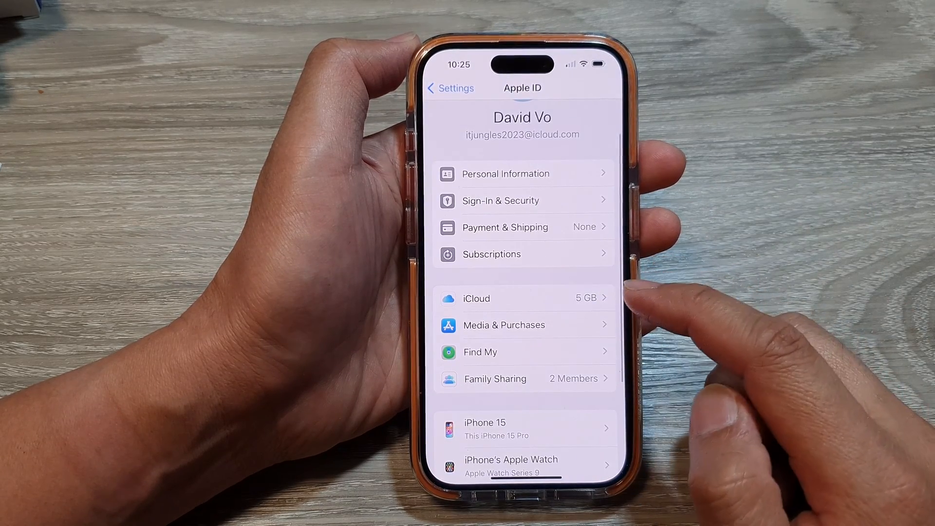
pyautogui.click(522, 298)
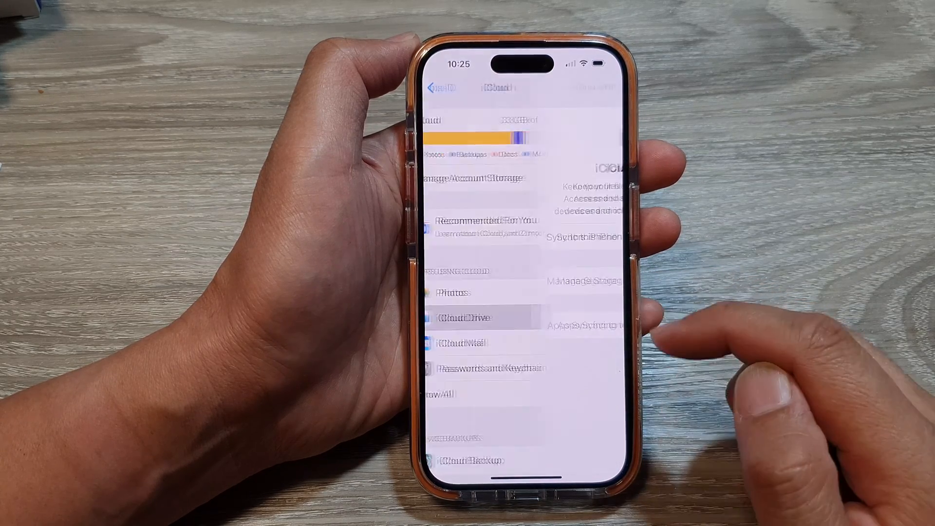
# - Enter iCloud Drive to view its 2.6 MB of documents and data
pyautogui.click(477, 317)
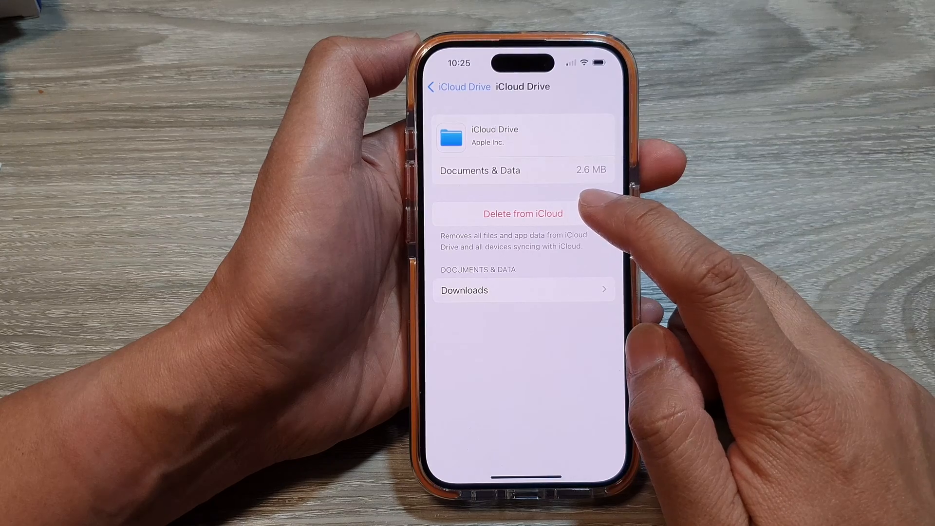
# - Remove all iCloud Drive files and data from iCloud, confirming both removal warnings
pyautogui.click(511, 213)
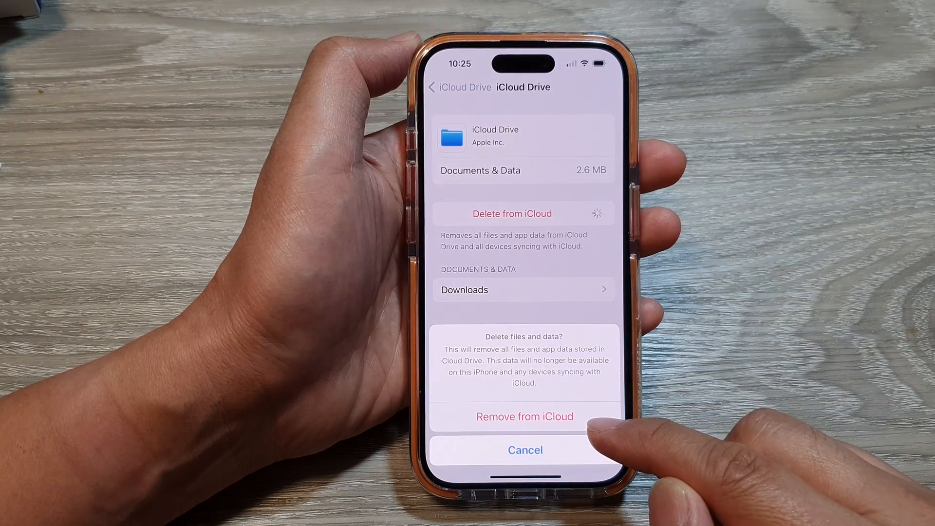
pyautogui.click(525, 450)
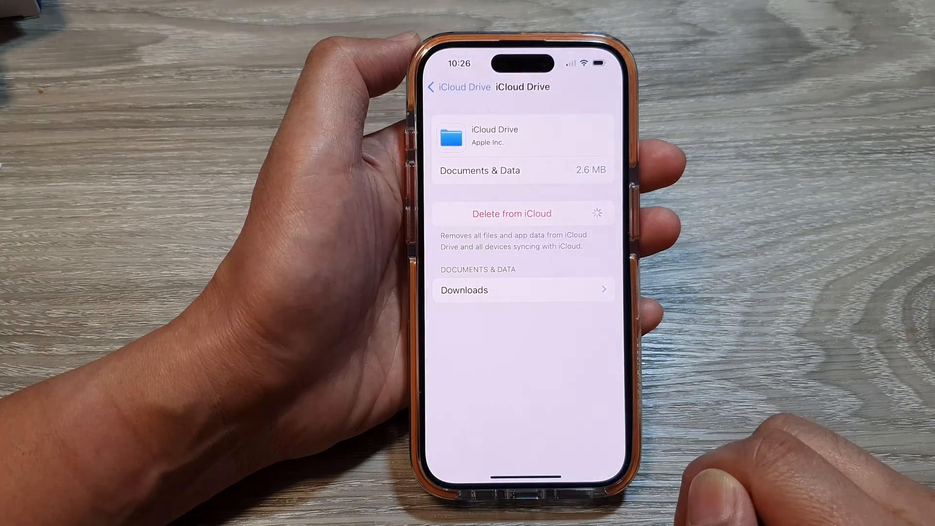
pyautogui.click(511, 213)
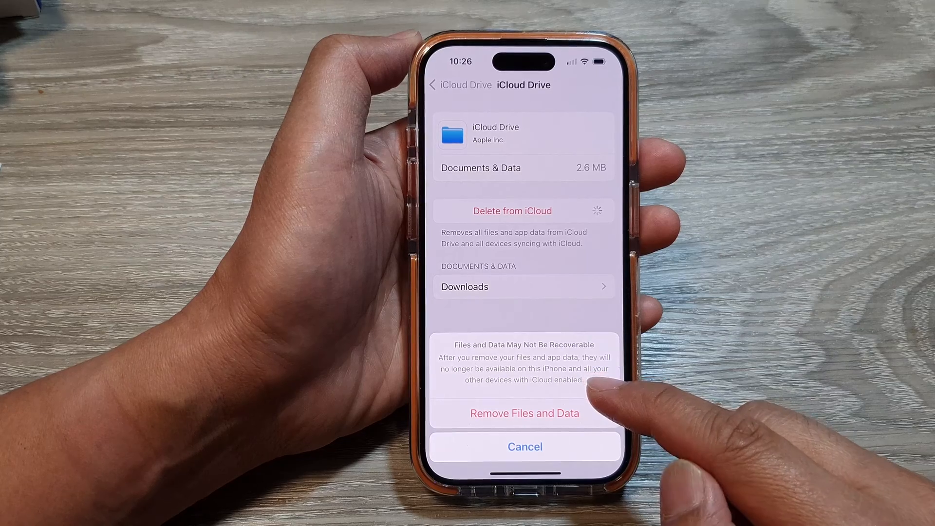
pyautogui.moveTo(626, 387)
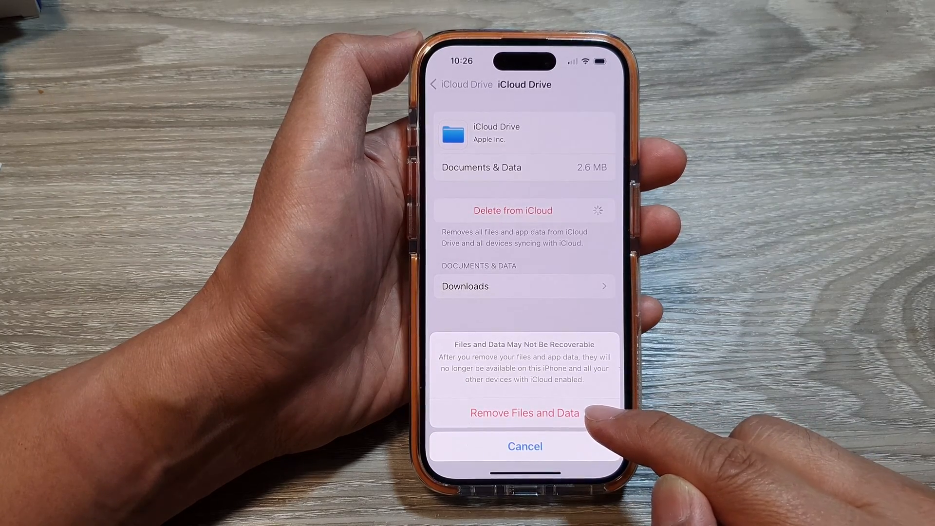
pyautogui.click(523, 446)
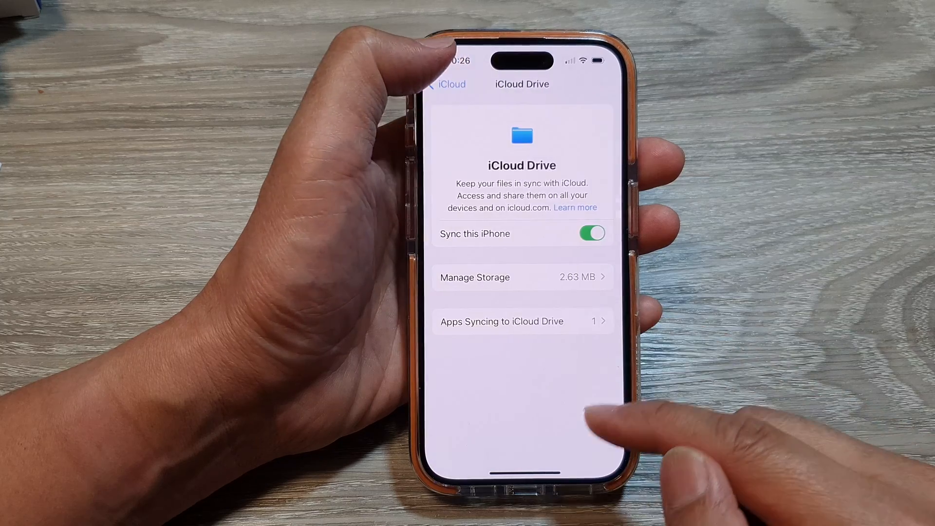
# - Return to the iCloud overview showing 3.3 GB of 5 GB used
pyautogui.click(447, 84)
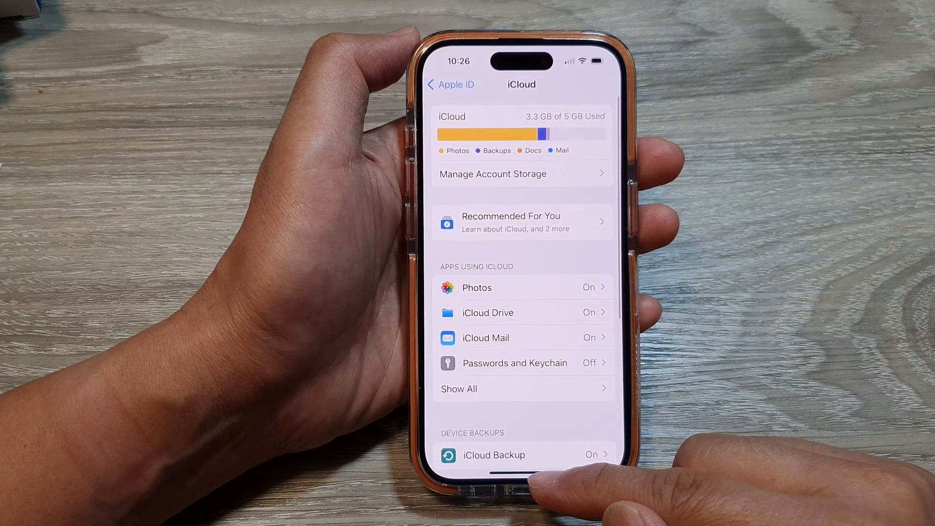